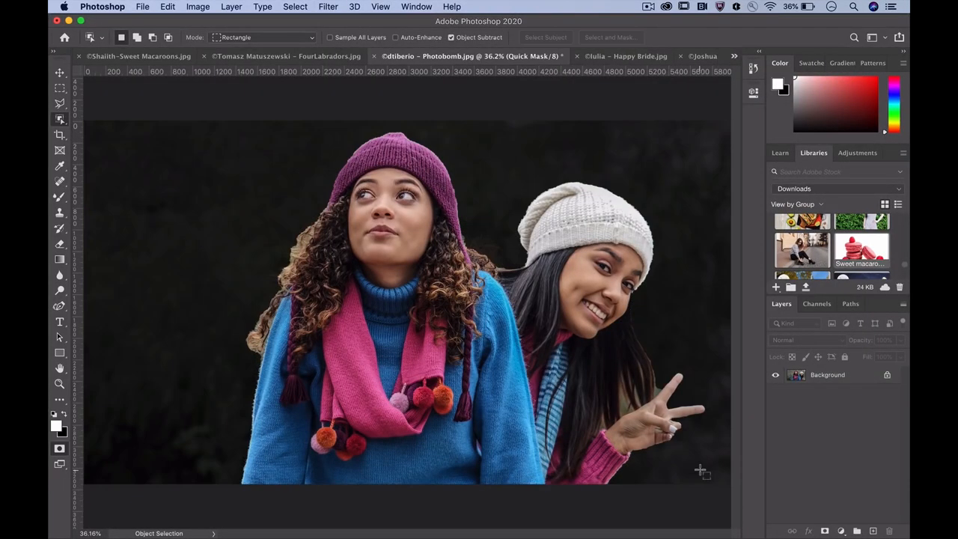
Step: Select the two women in Photobomb.jpg using Object Selection and Quick Mask
click(295, 6)
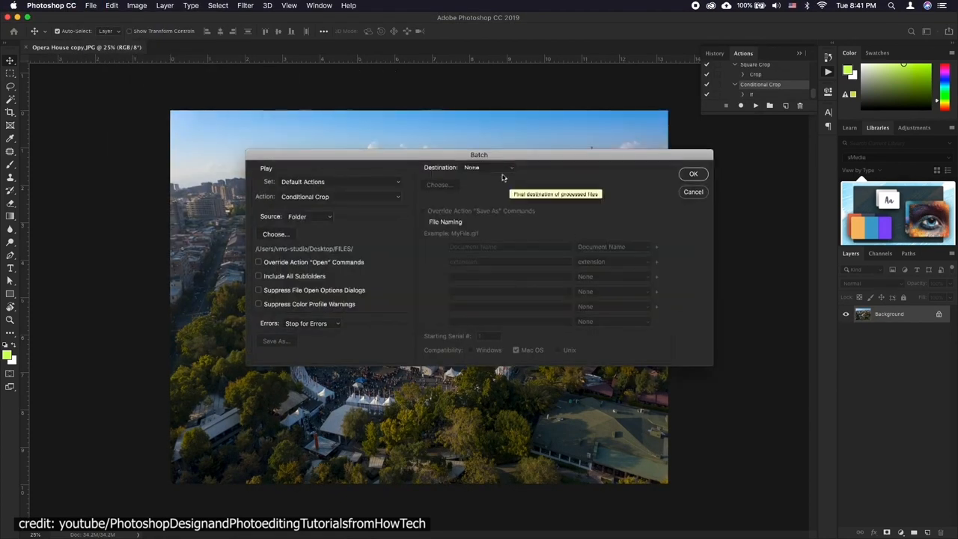
Step: Choose the destination folder for the Conditional Crop batch output
click(486, 167)
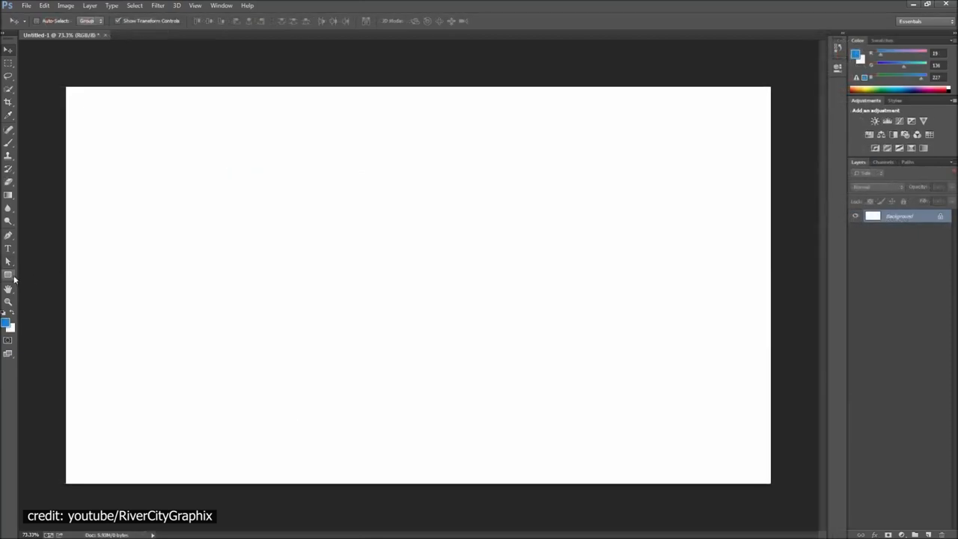
Step: Drag a blue rounded rectangle across the canvas and edit its corner radius values
drag(182, 172, 575, 406)
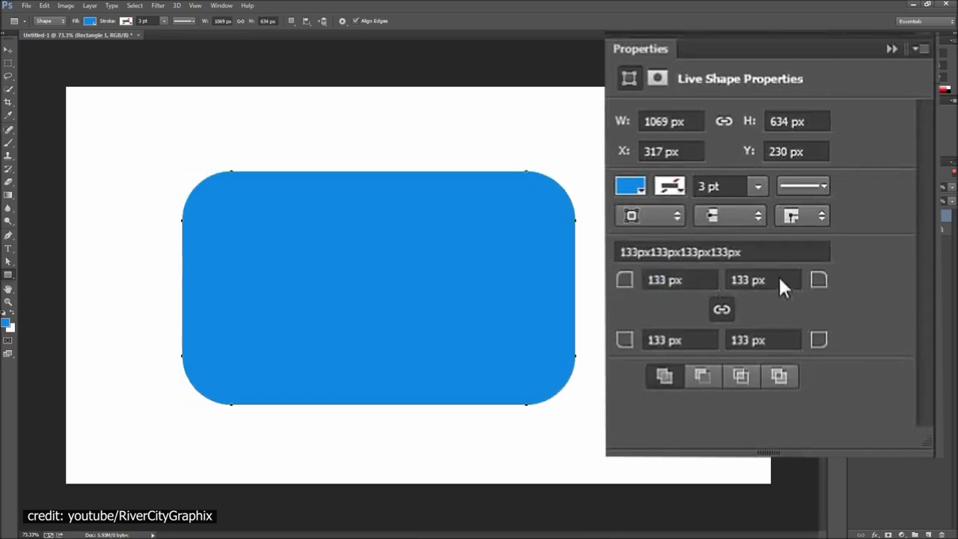
text(00%)
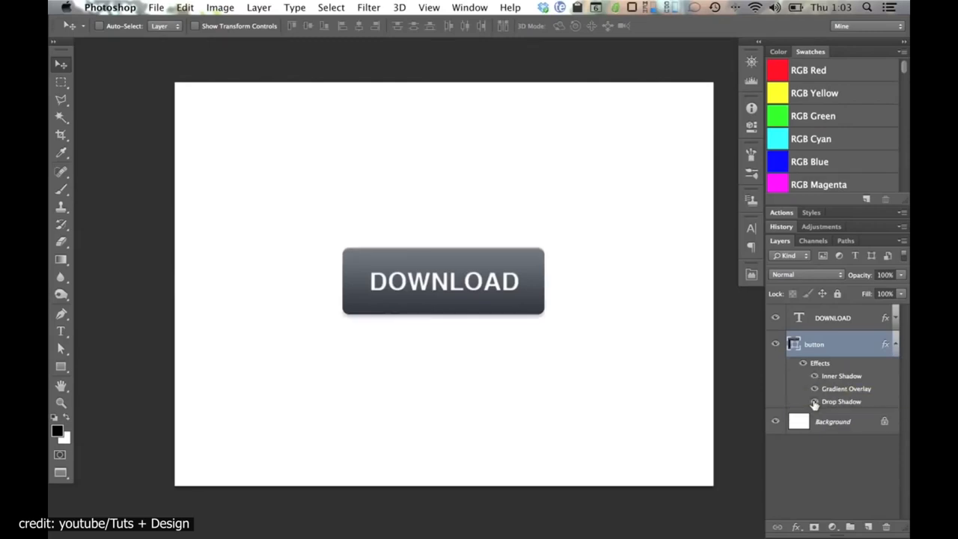
Step: Toggle the button's drop shadow, then export its layer styles as CSS code
click(258, 7)
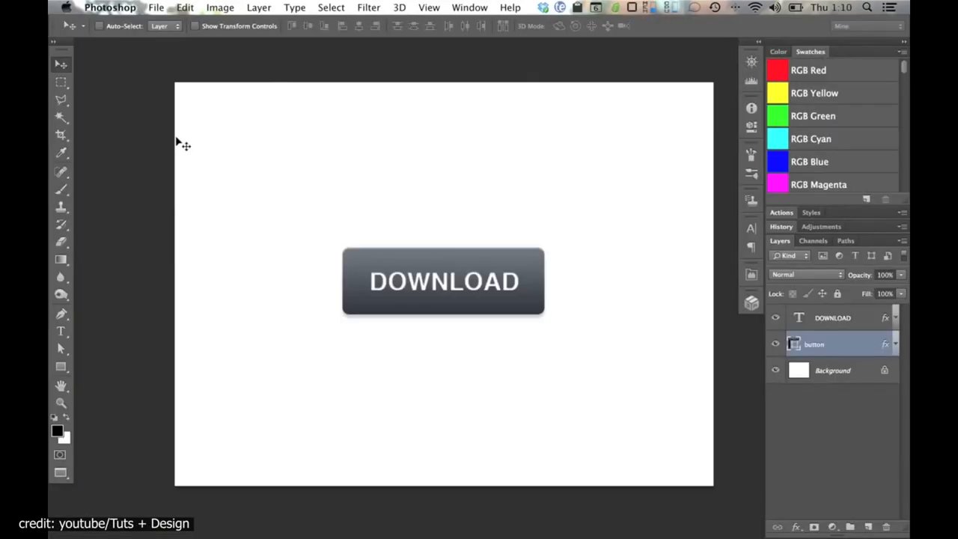
mouse_move(831, 343)
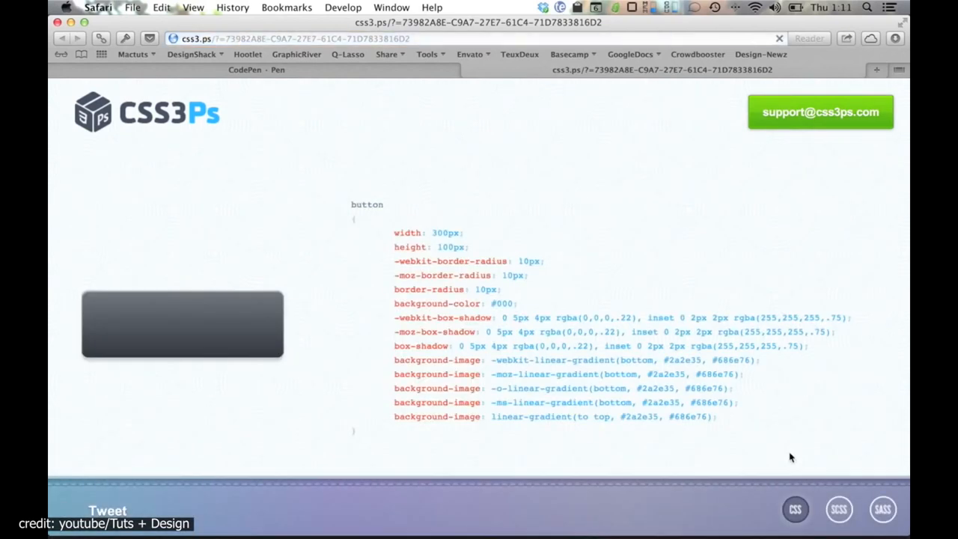
click(839, 509)
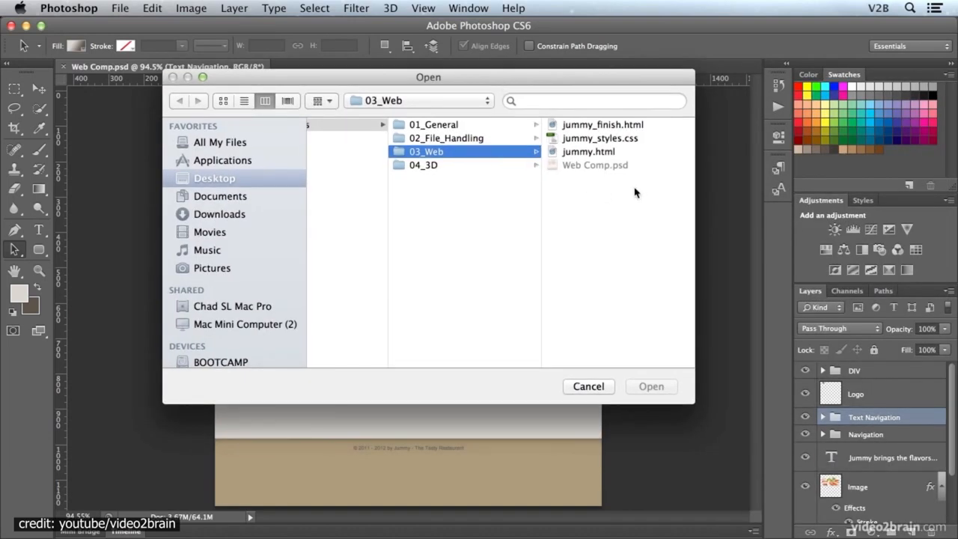
Step: Cancel the 03_Web Open dialog to return to Web Comp.psd
click(588, 387)
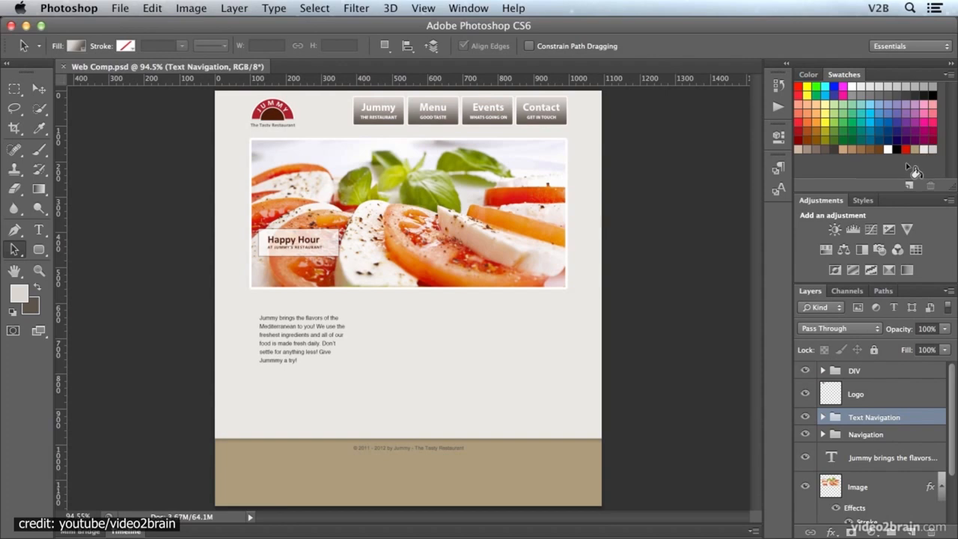
click(119, 9)
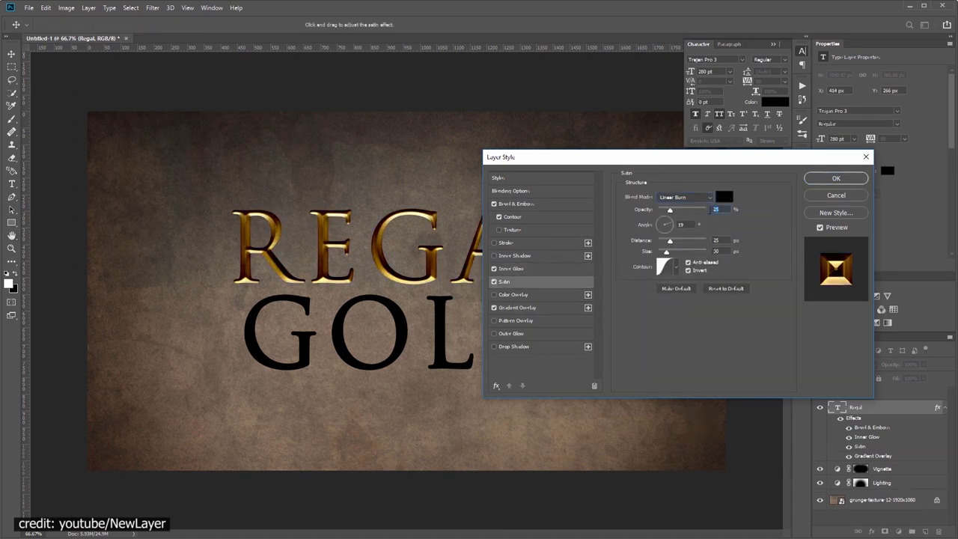
Step: Apply Satin to the Regal text: Linear Burn, 25% opacity, 25 px distance, 30 px size
click(512, 333)
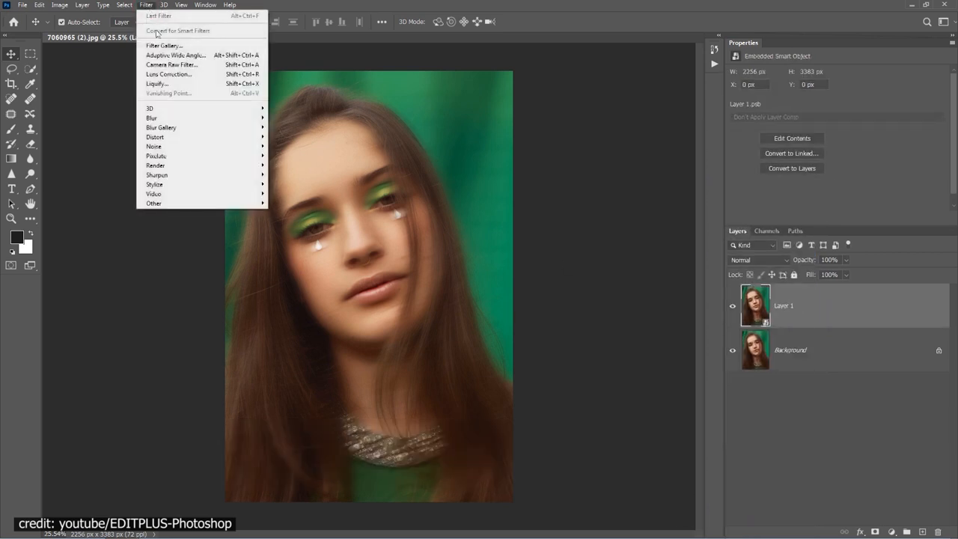
mouse_move(157, 174)
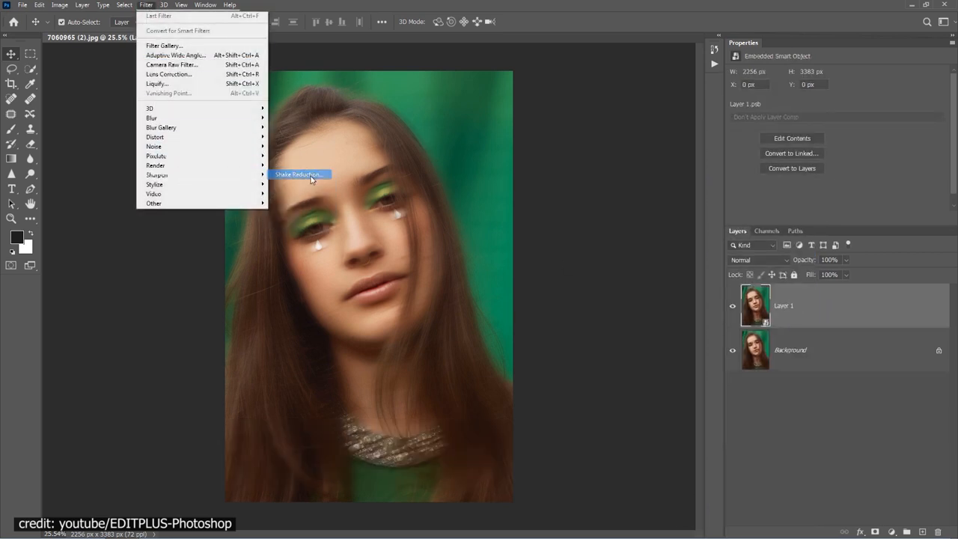
Step: Apply Shake Reduction with 175 px blur trace bounds and reduced smoothing
click(298, 174)
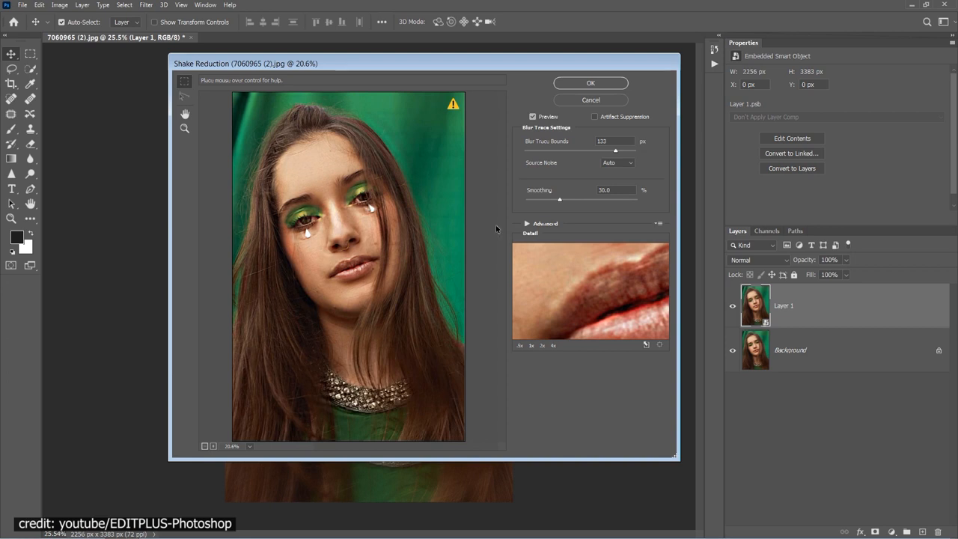
click(614, 141)
text(173)
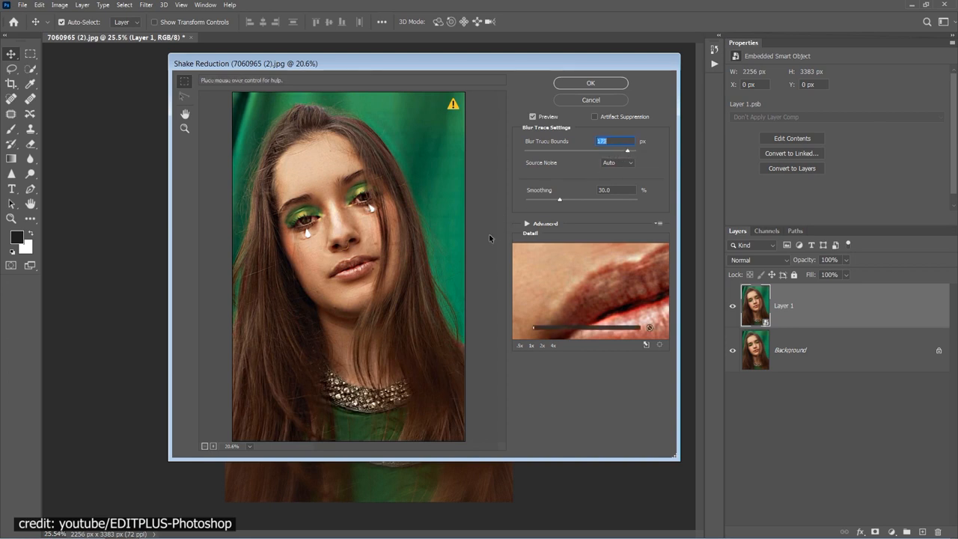
click(559, 200)
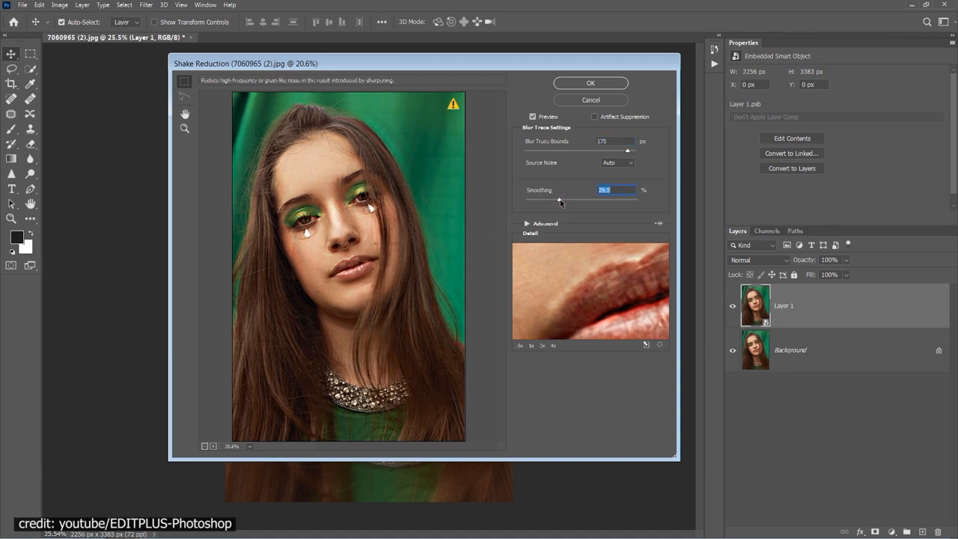
drag(560, 202, 539, 202)
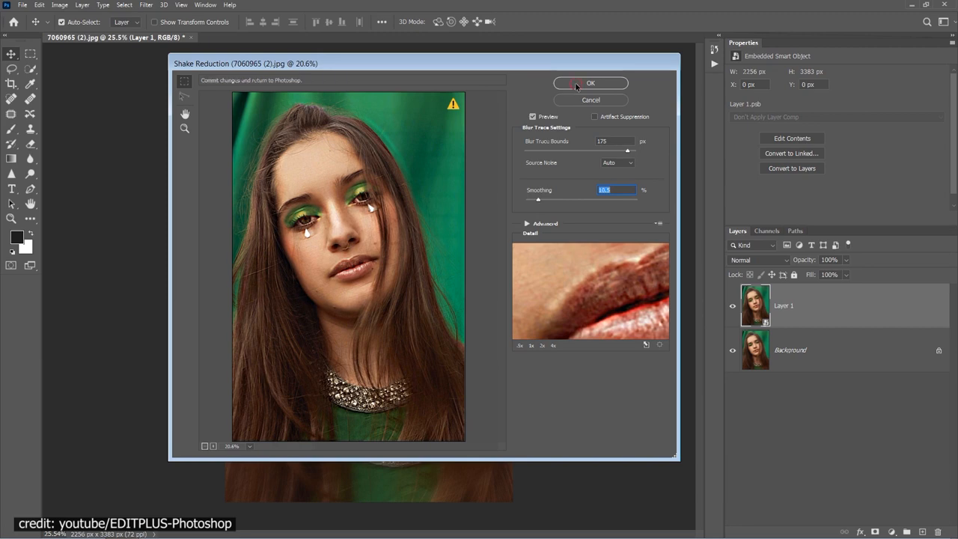
click(591, 83)
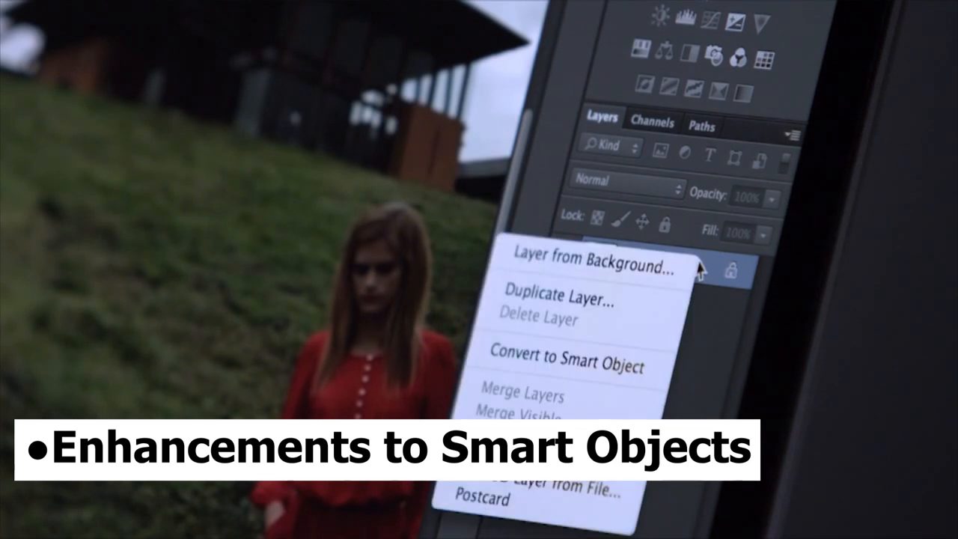
click(593, 268)
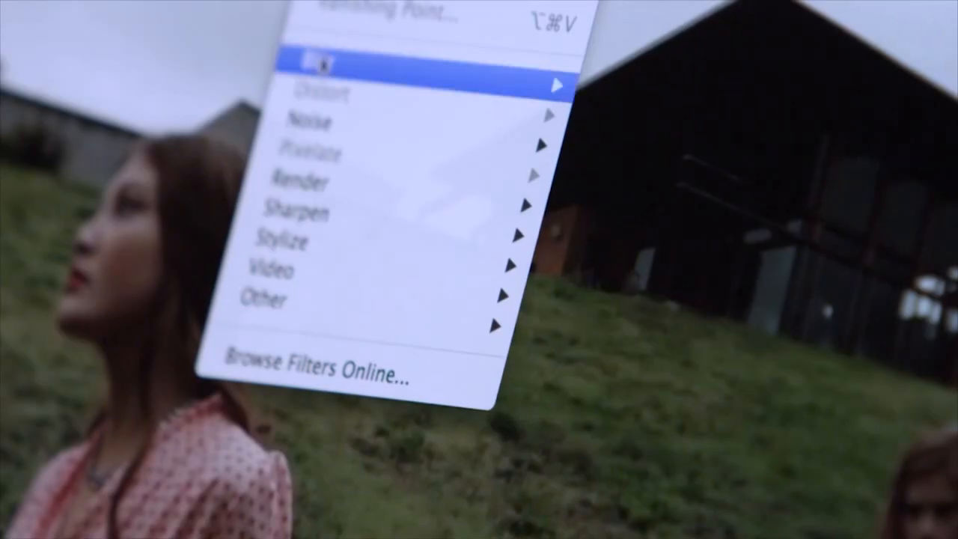
mouse_move(319, 62)
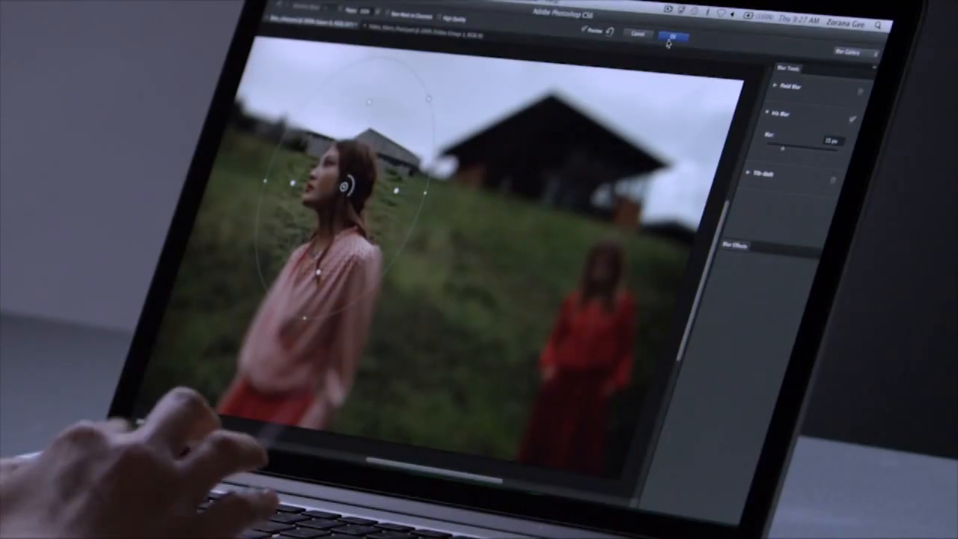
Step: Confirm the iris blur on the woman's photo, then open options for the Part II clip
click(672, 37)
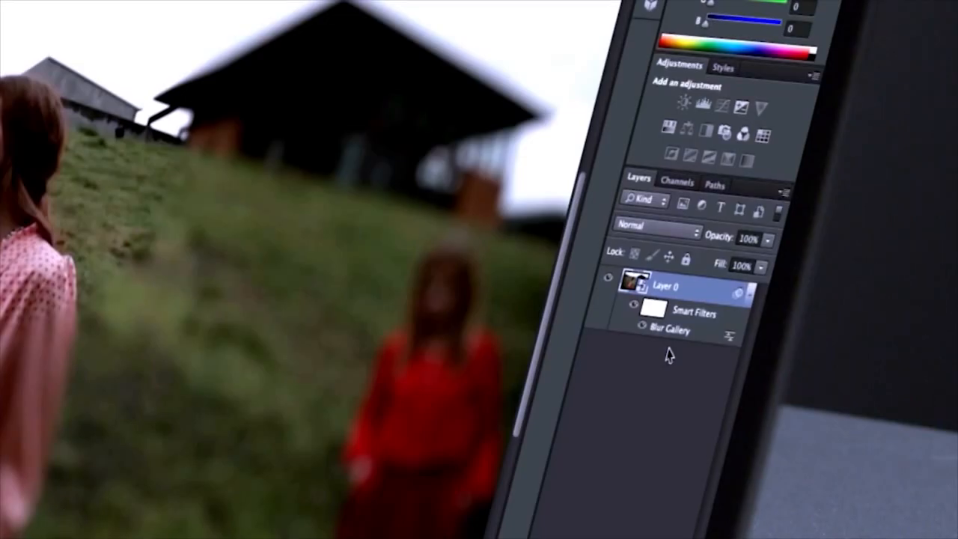
mouse_move(677, 338)
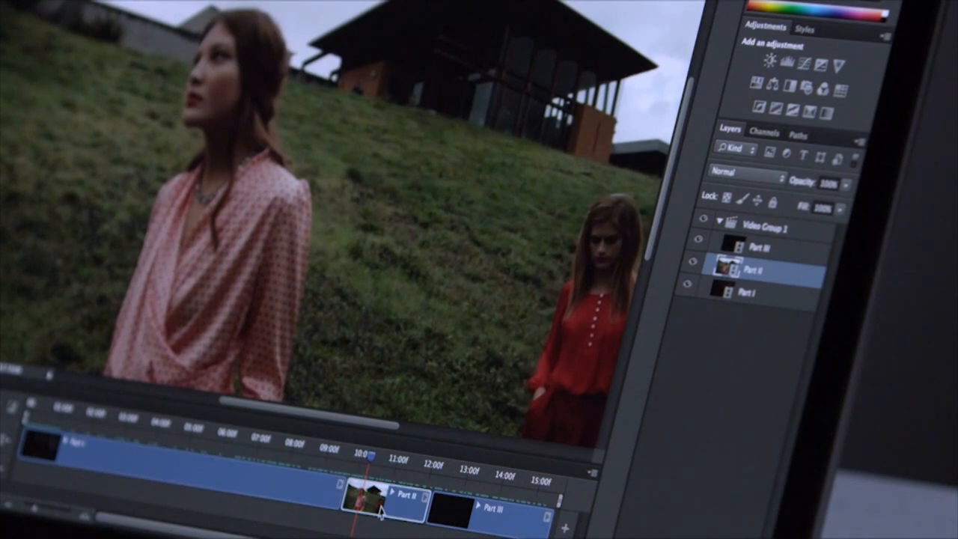
right_click(764, 268)
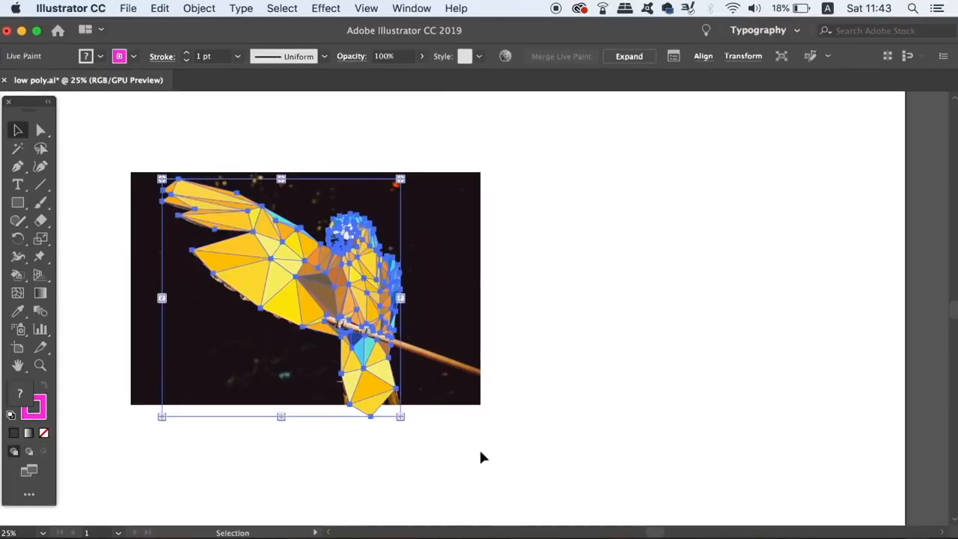
Step: Drag the pie widget to cut a wedge from about 90° to 331°
click(200, 8)
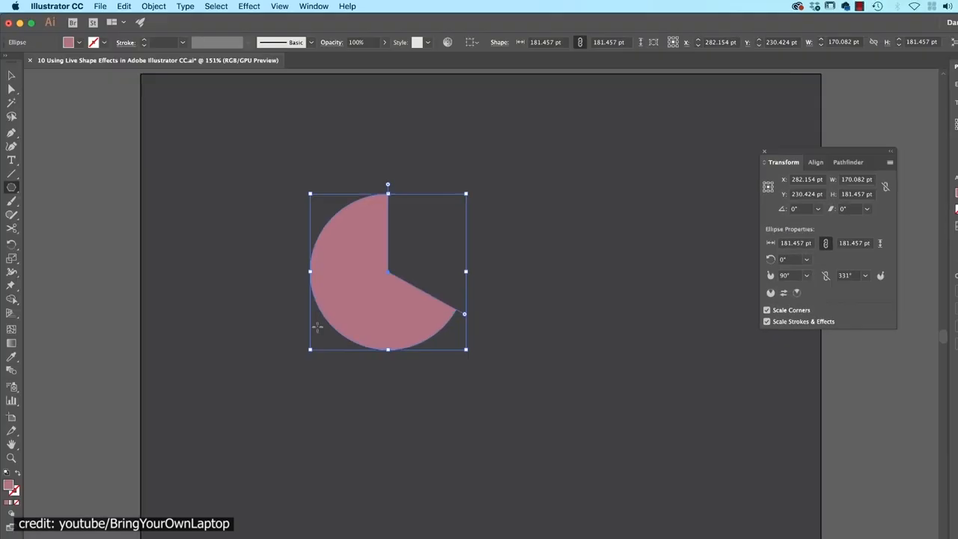
drag(584, 285, 670, 517)
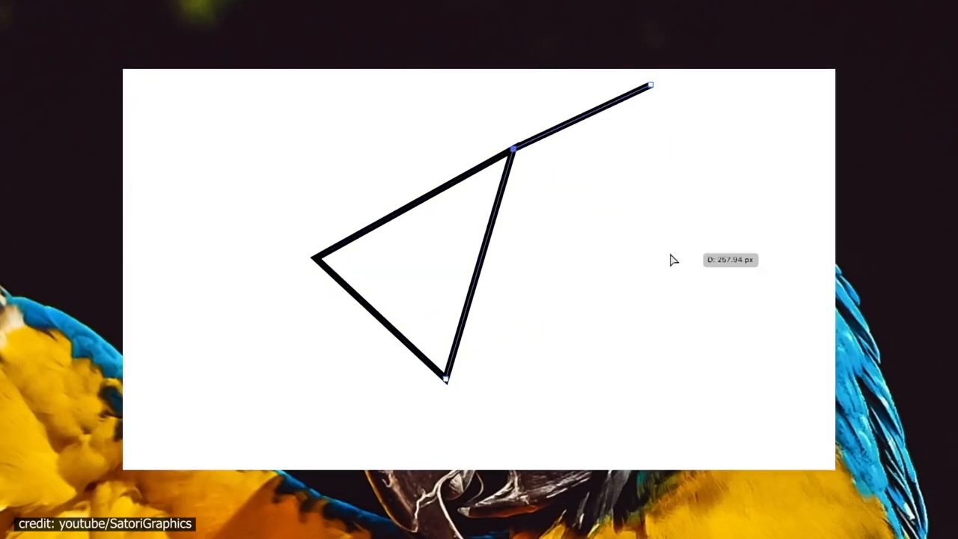
Step: Add a triangle corner, fill a mesh face with colour, and expand the Live Paint artwork
click(413, 9)
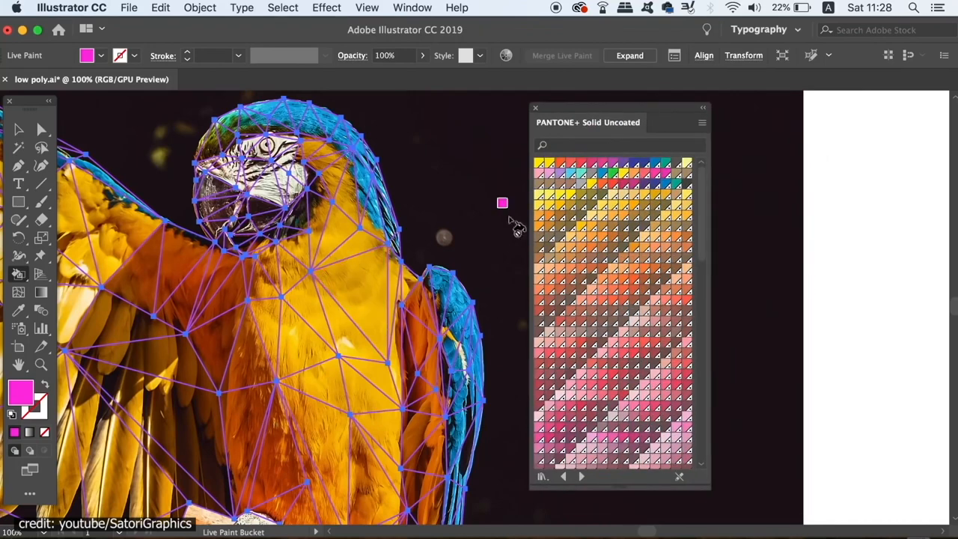
click(199, 8)
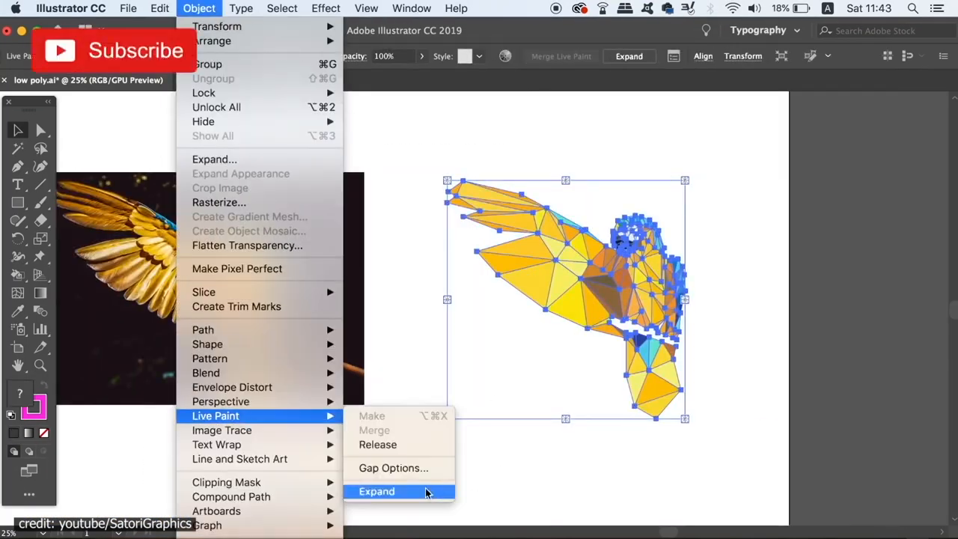
click(377, 491)
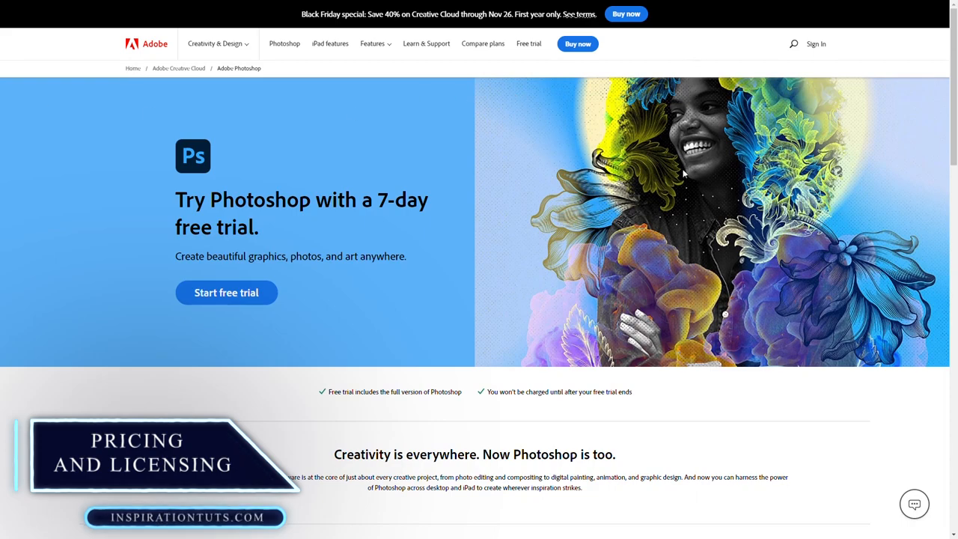
Step: Scroll the Photoshop trial page and go to Buy now, reaching the Illustrator free-trial page
scroll(down, 3)
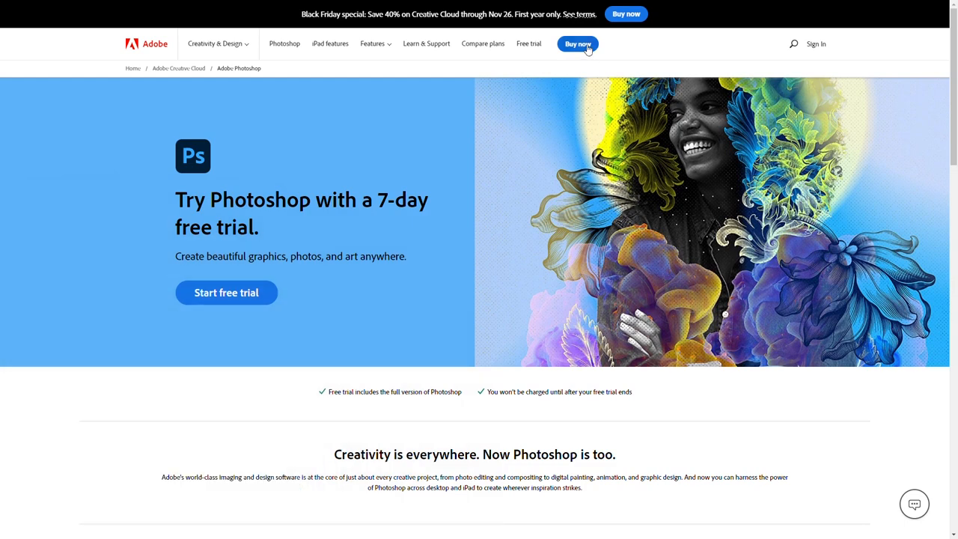
click(577, 44)
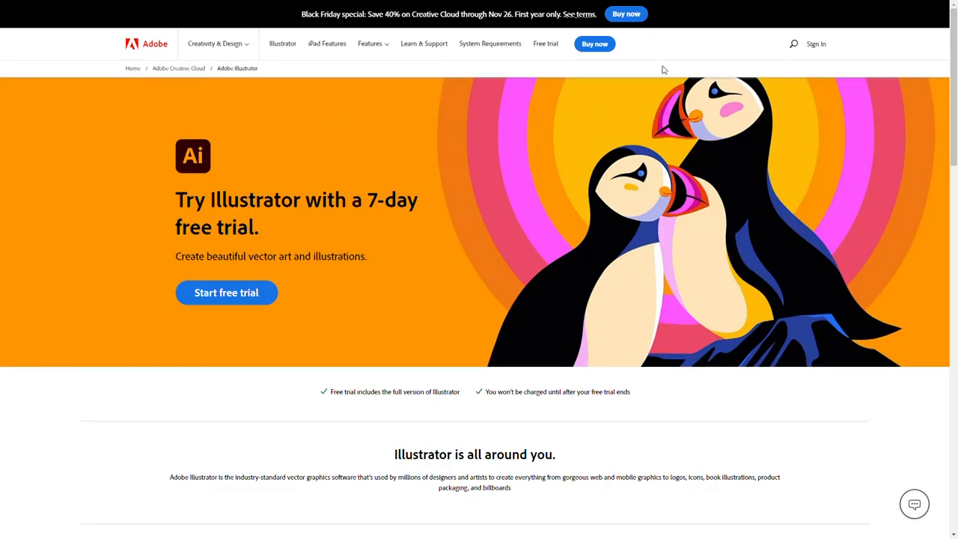
Step: Review Illustrator's US$20.99/mo pricing, then open its plan selection purchase page
scroll(down, 3)
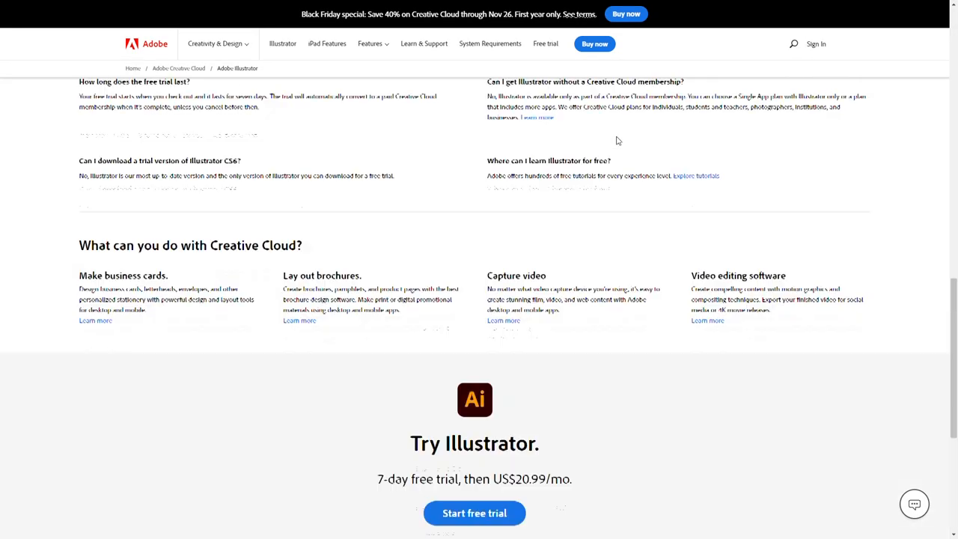
scroll(up, 3)
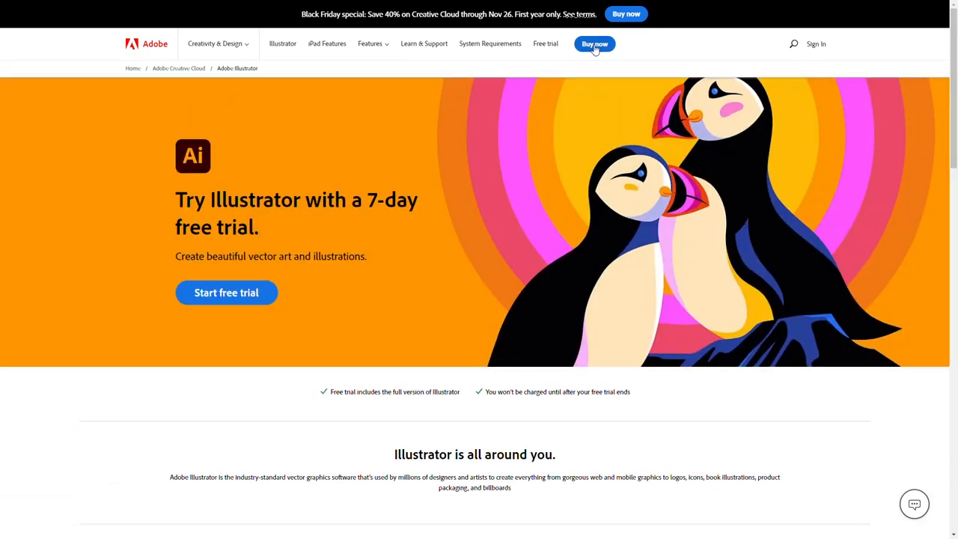
click(595, 43)
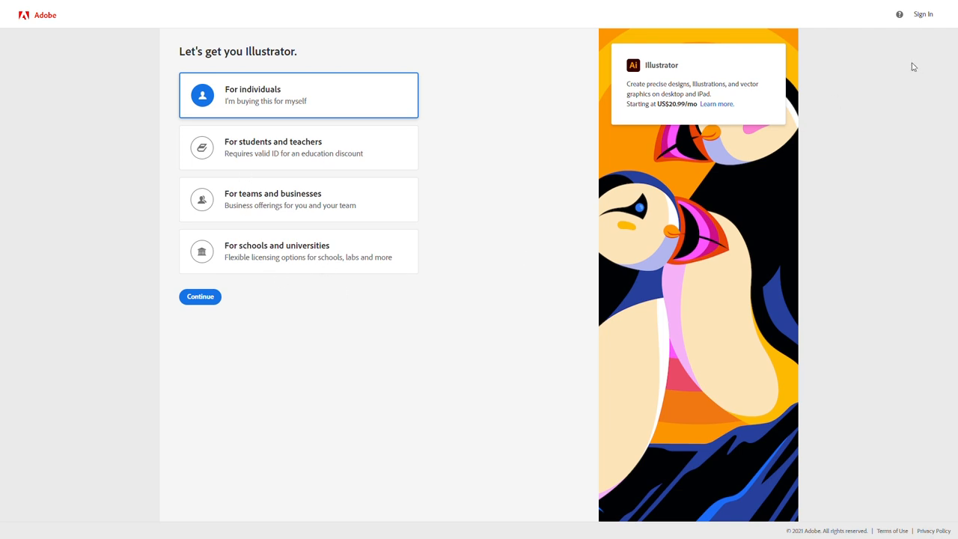
mouse_move(840, 122)
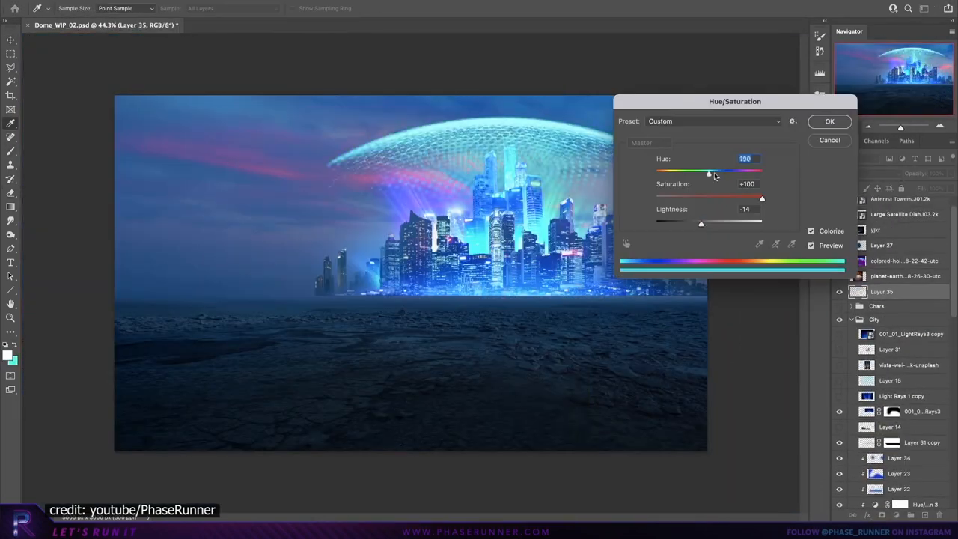
Step: Confirm the Hue/Saturation colorize at hue 190, saturation +100, lightness −14
click(829, 121)
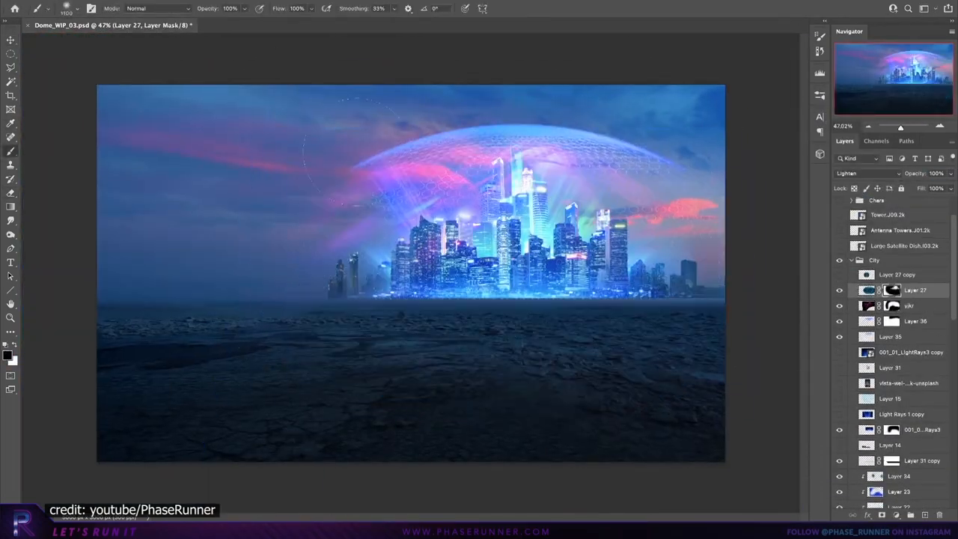